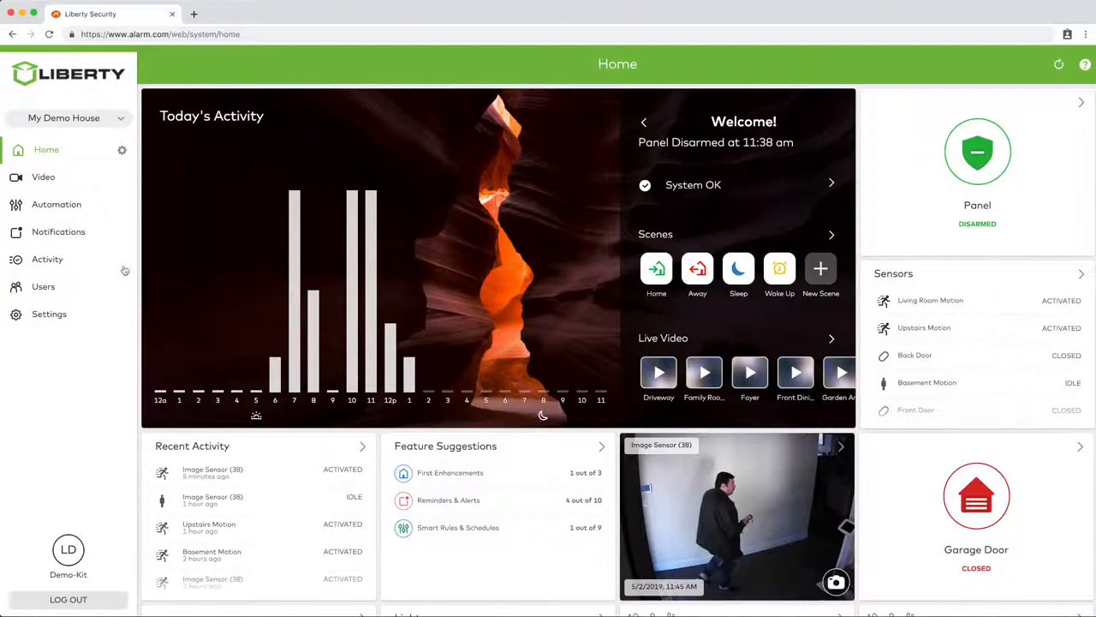
Step: Go to the Automation rules list and expand the Add New Rule choices
click(57, 204)
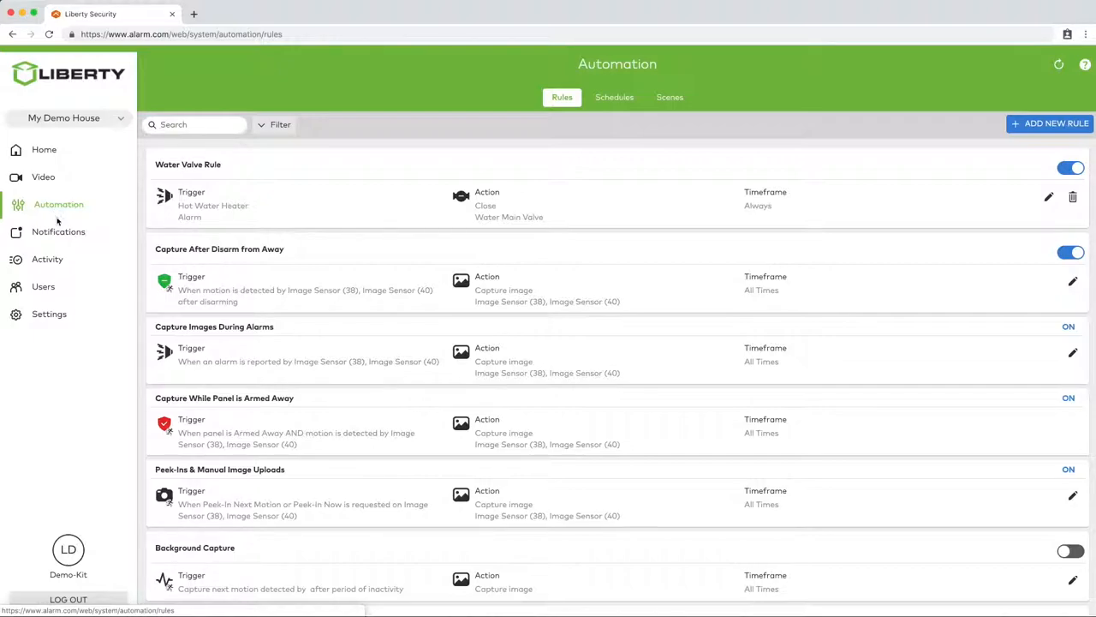
mouse_move(425, 281)
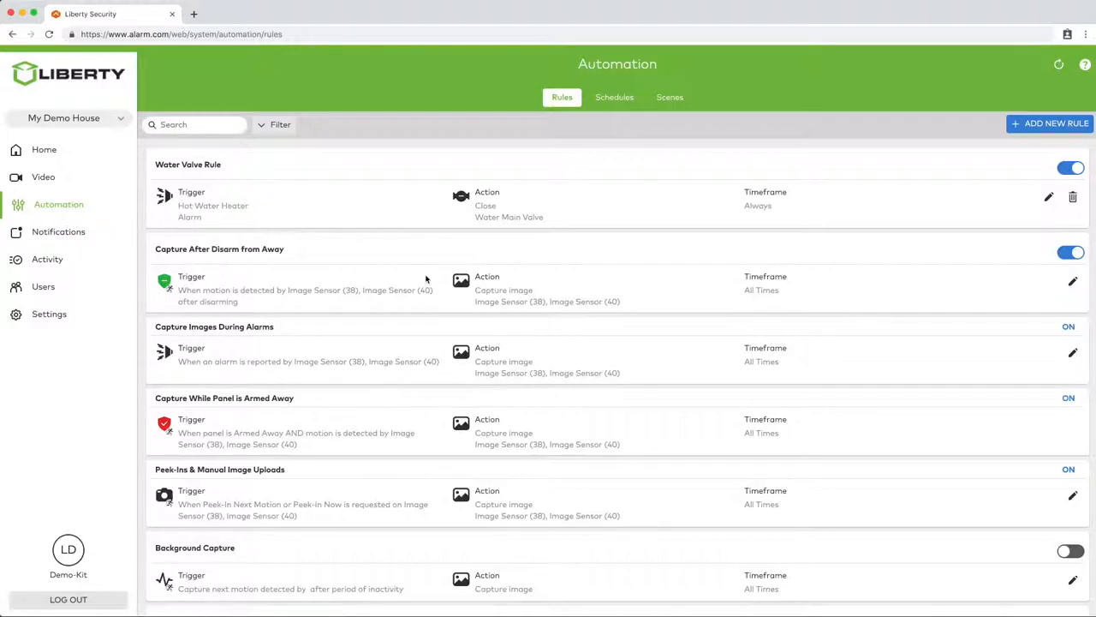
mouse_move(877, 216)
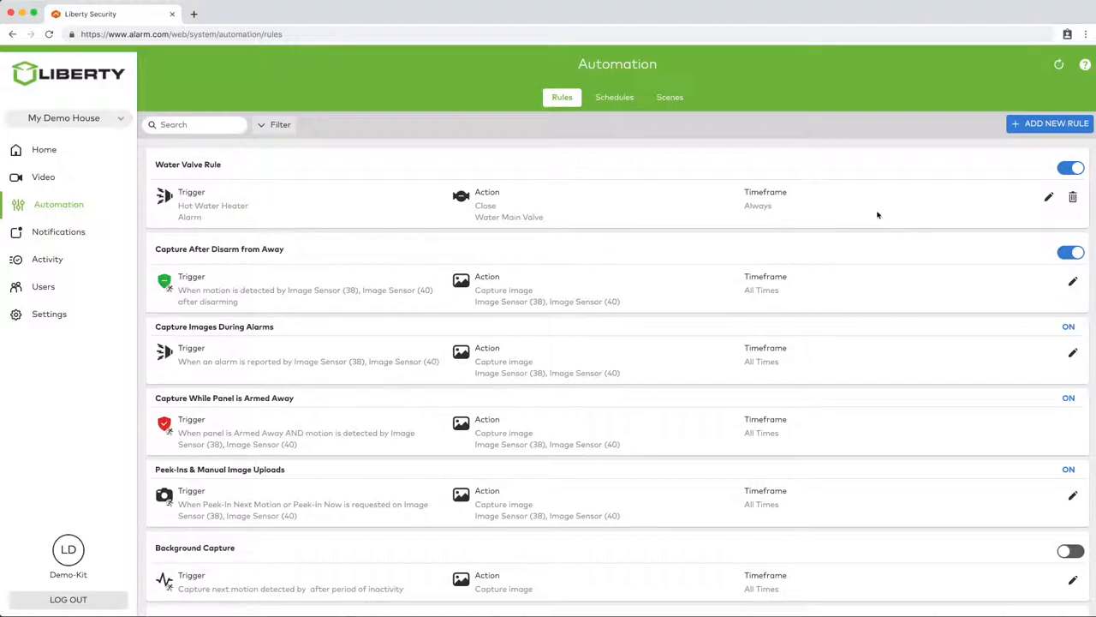
mouse_move(964, 187)
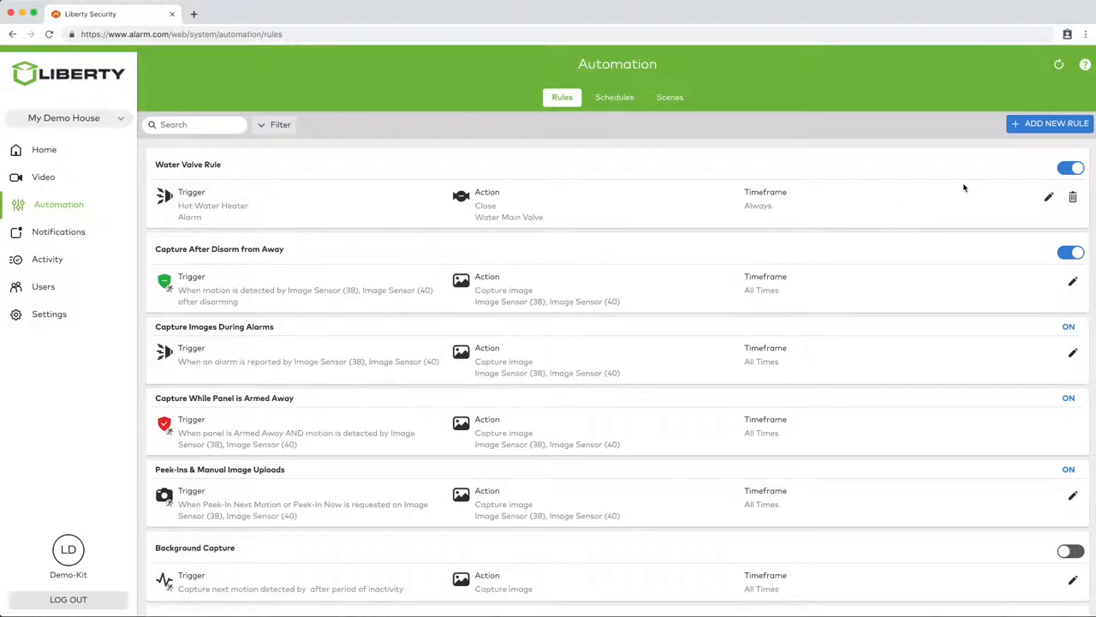
click(1050, 123)
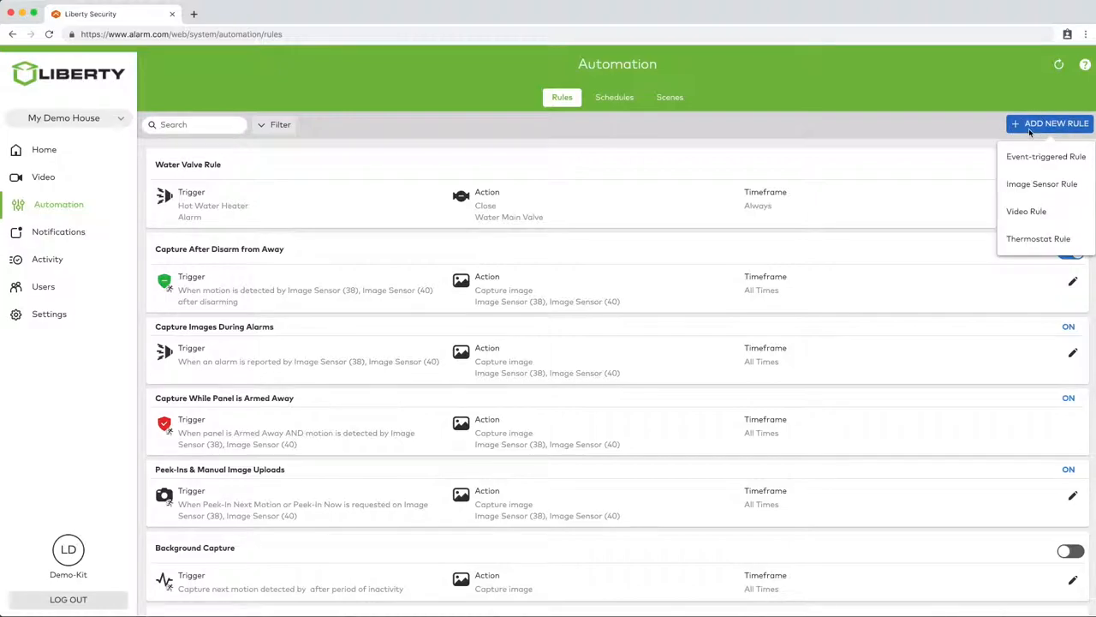
mouse_move(1045, 158)
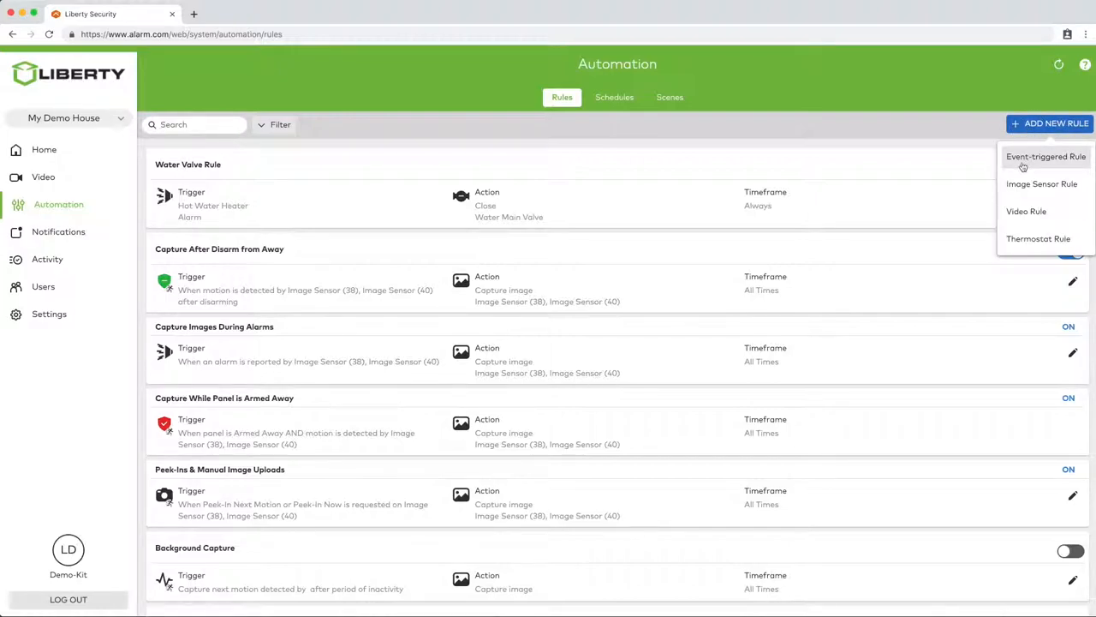
Step: Begin an event-triggered rule named 'Doorlock Disarm' for the Security System
click(1045, 155)
text(D)
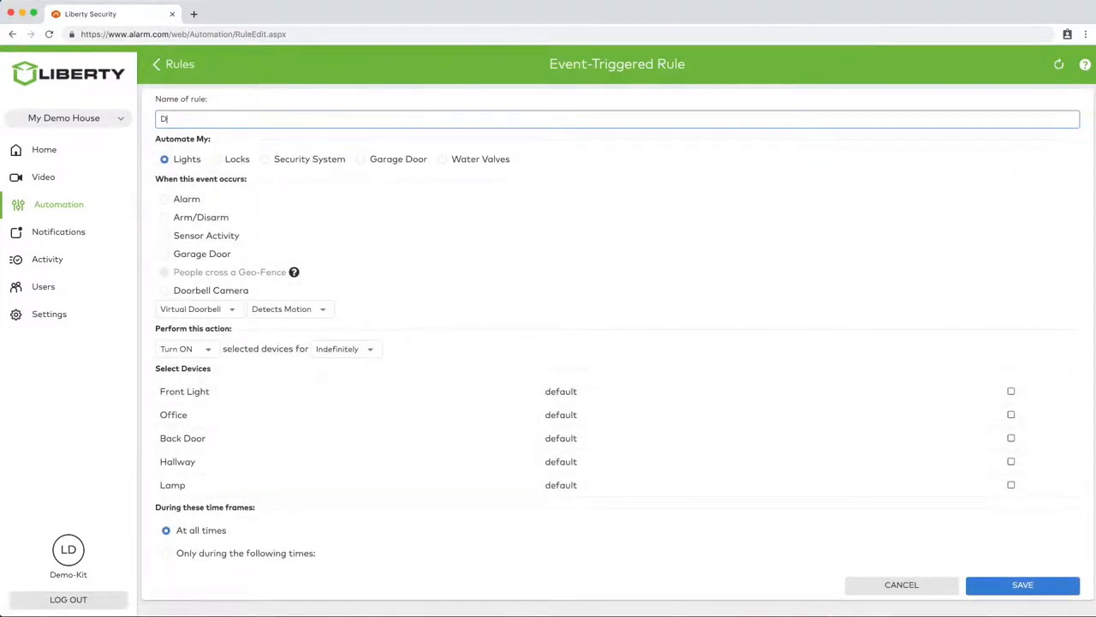
text(oorlock Disarm)
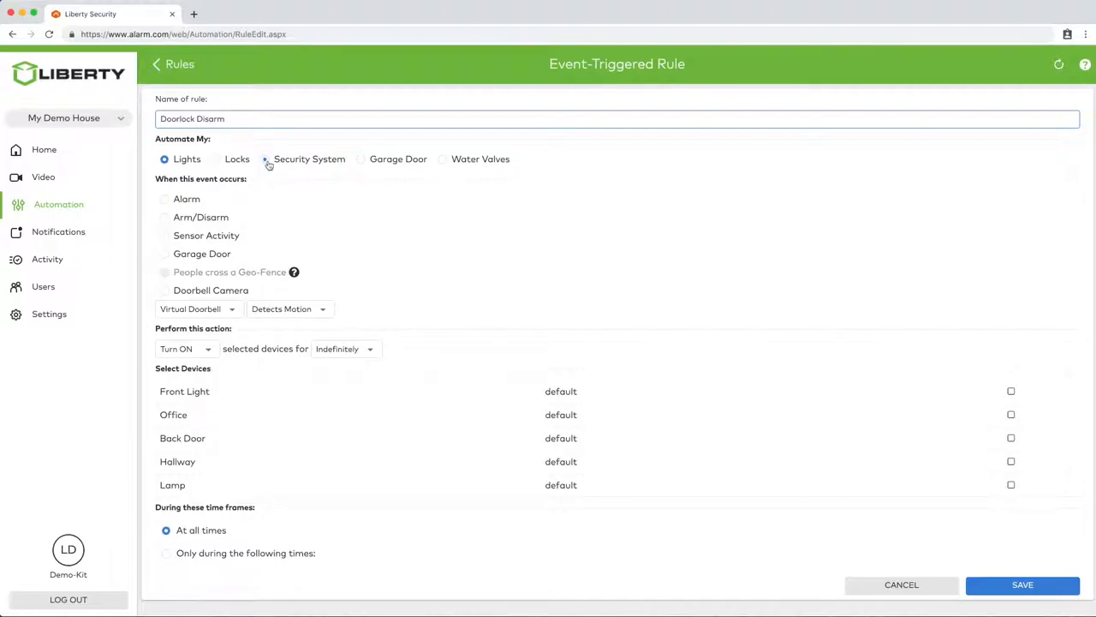
click(264, 158)
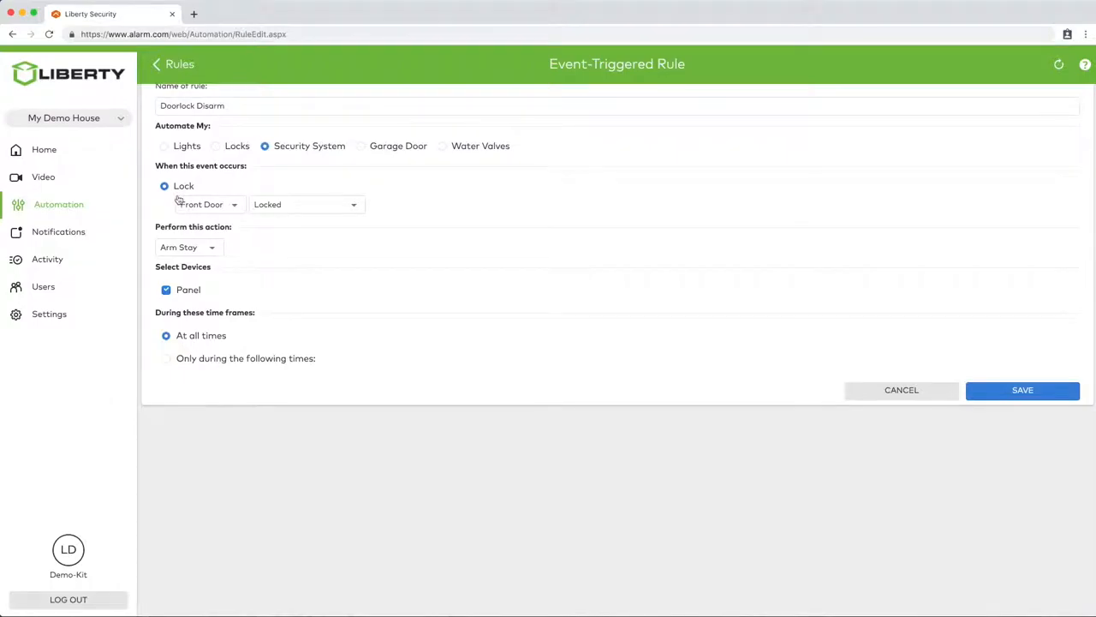
Step: Set the trigger to the Front Door being Unlocked by User Code
click(205, 204)
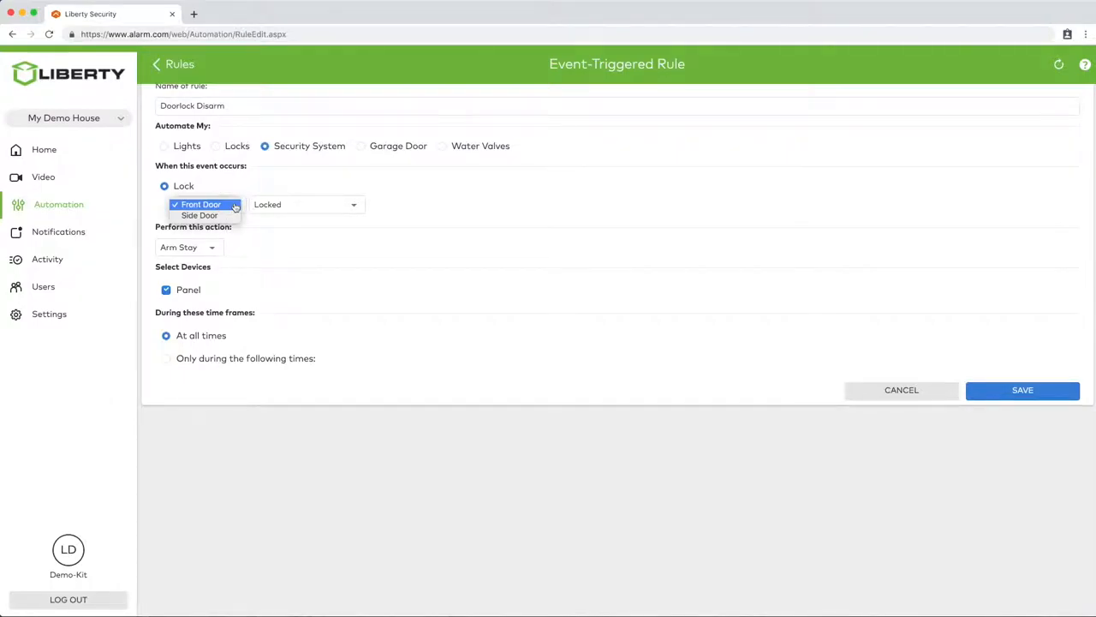
mouse_move(198, 216)
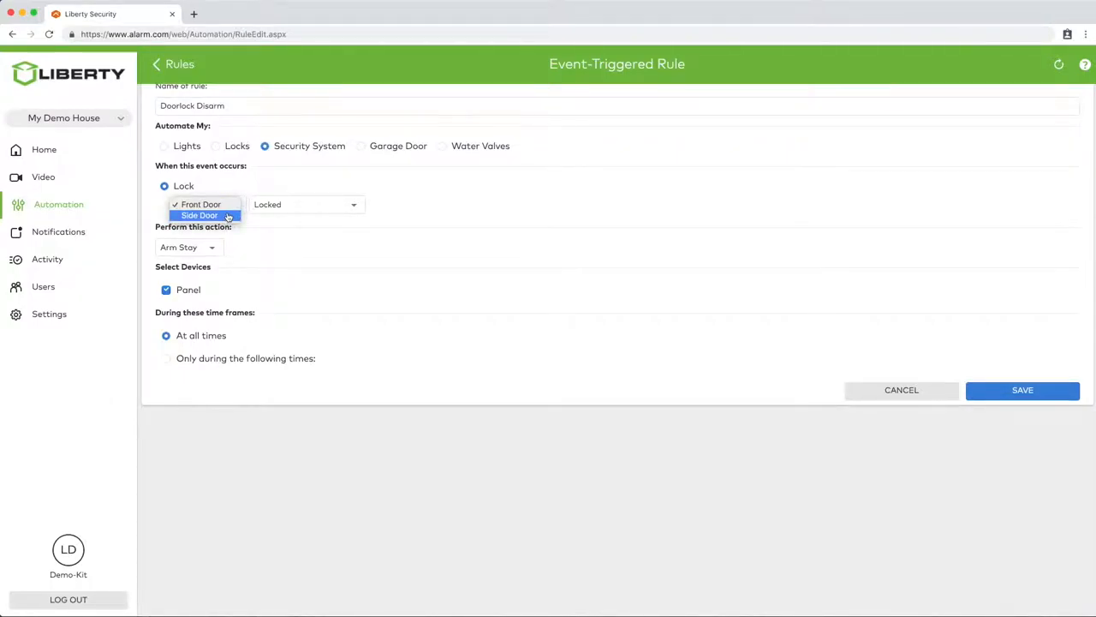
click(202, 204)
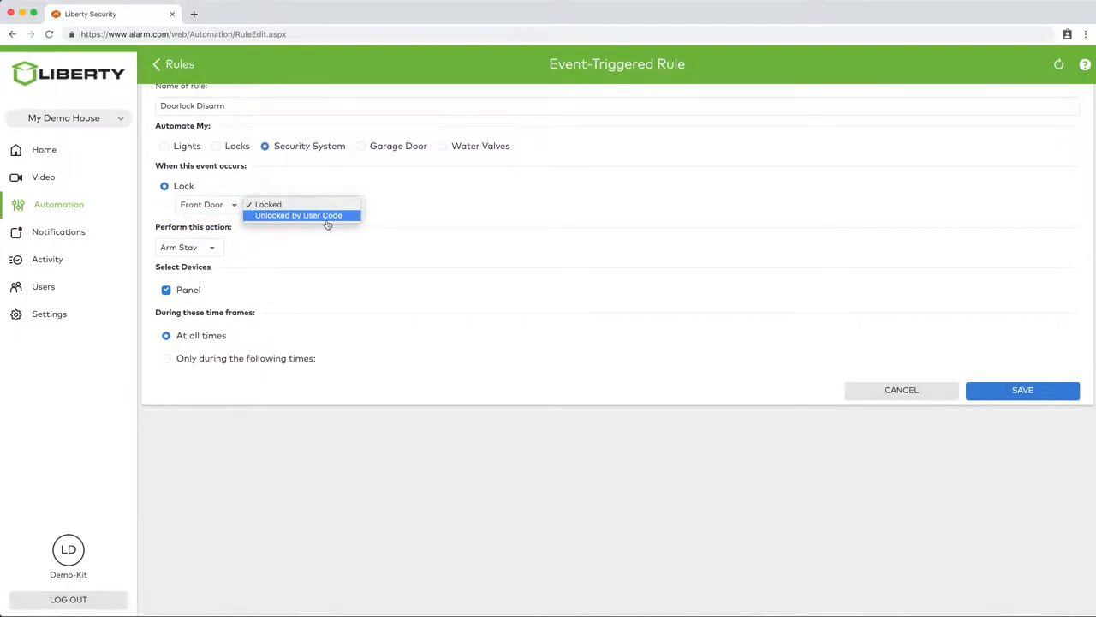
click(298, 215)
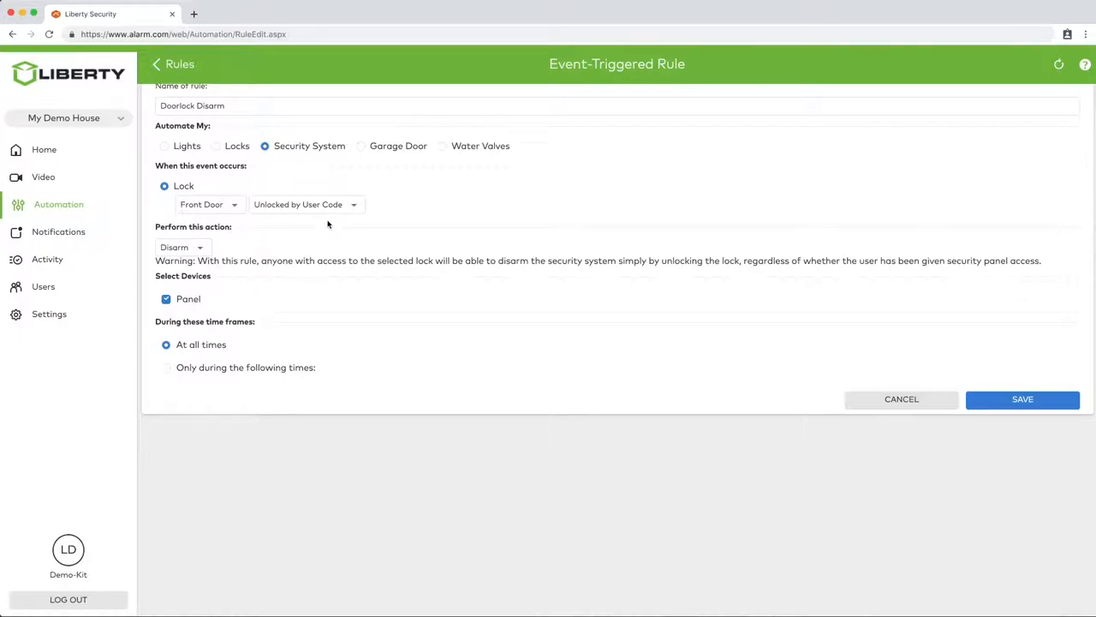
mouse_move(315, 291)
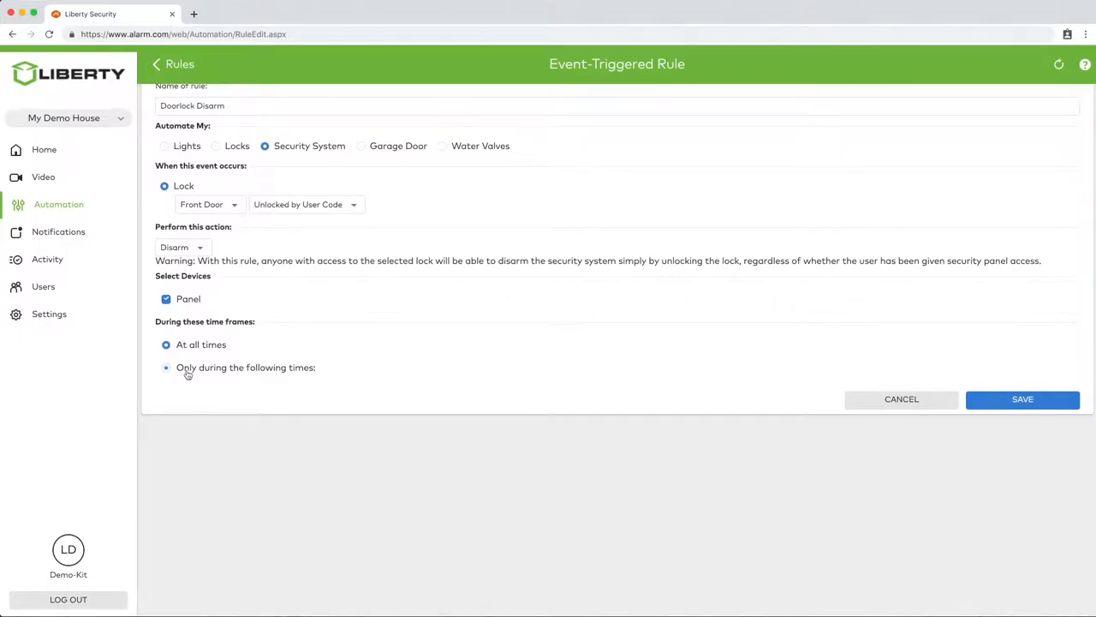
Step: Limit the rule to specific times, active Monday through Friday
click(166, 366)
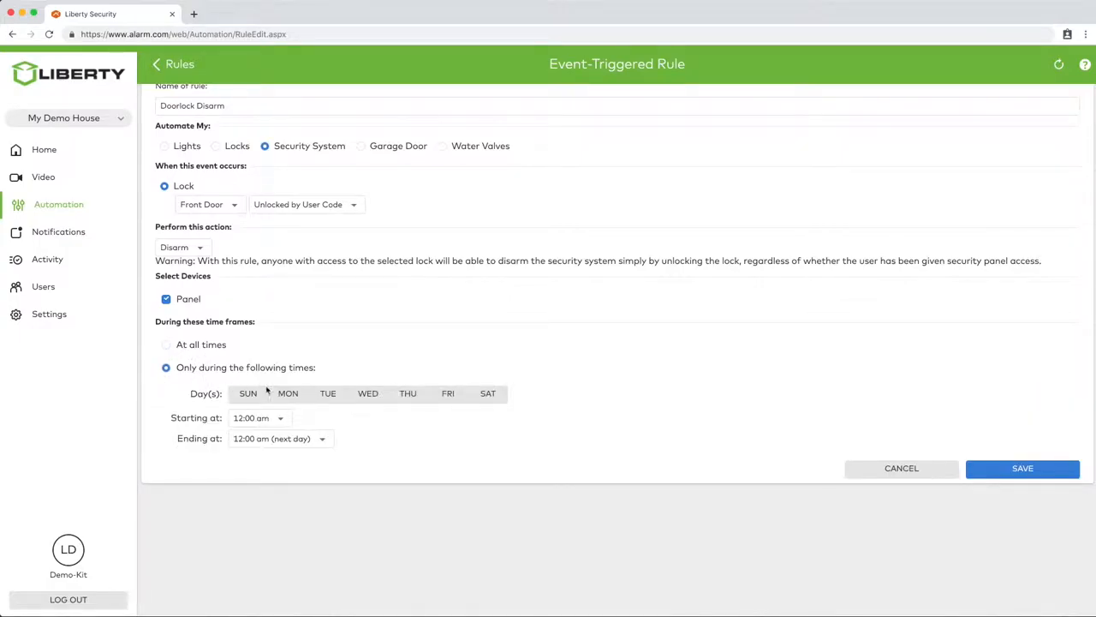
click(288, 392)
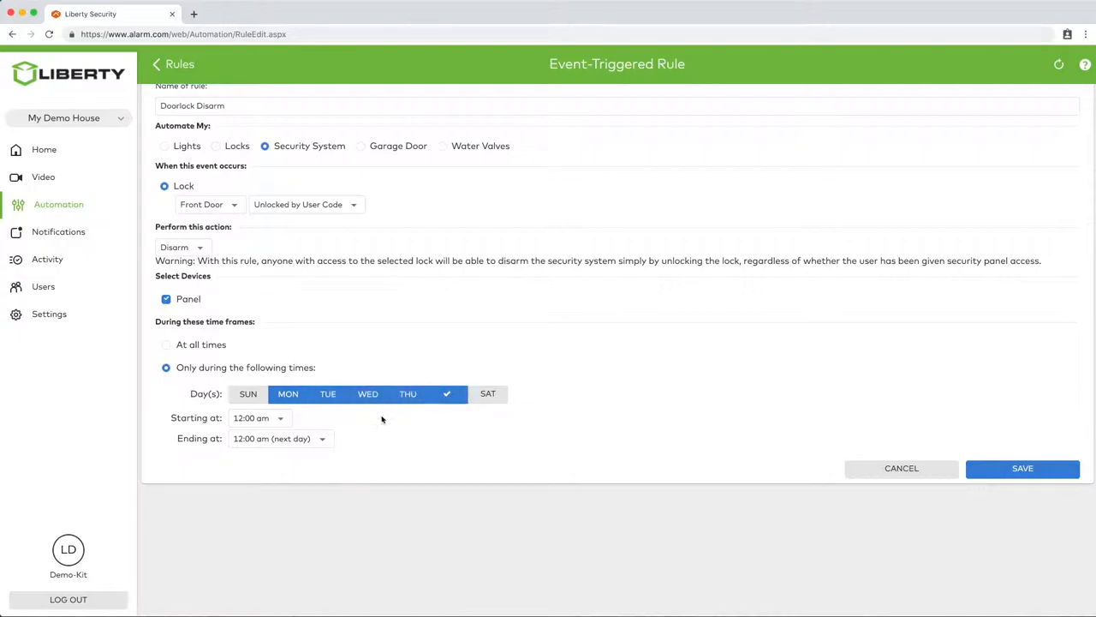
click(447, 392)
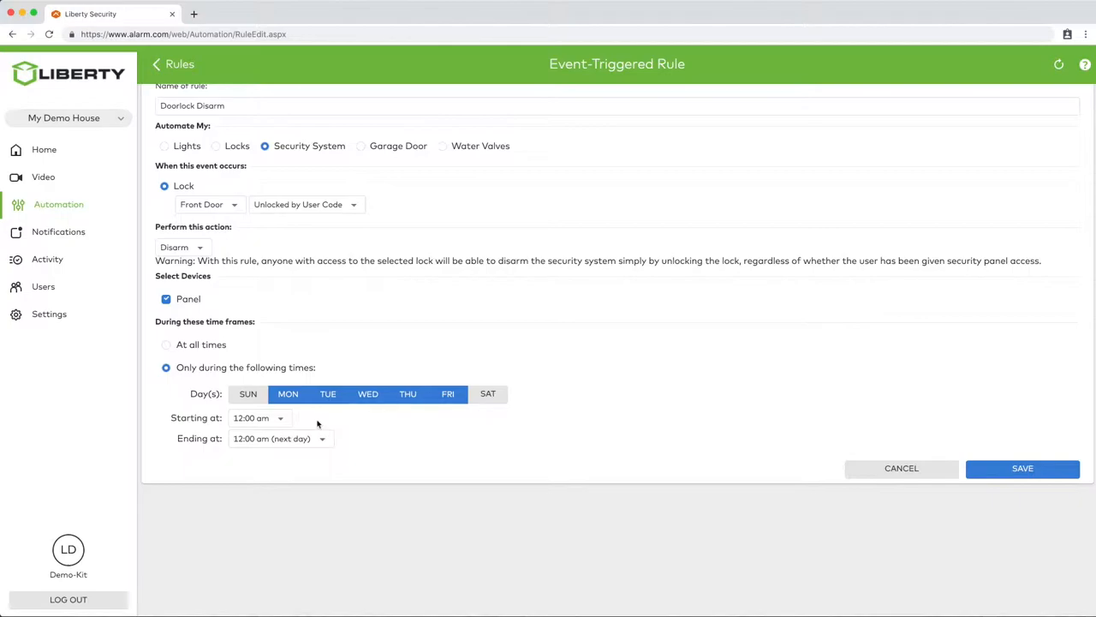
Step: Set the active window to 3:00 pm–4:00 pm and save the rule
click(257, 418)
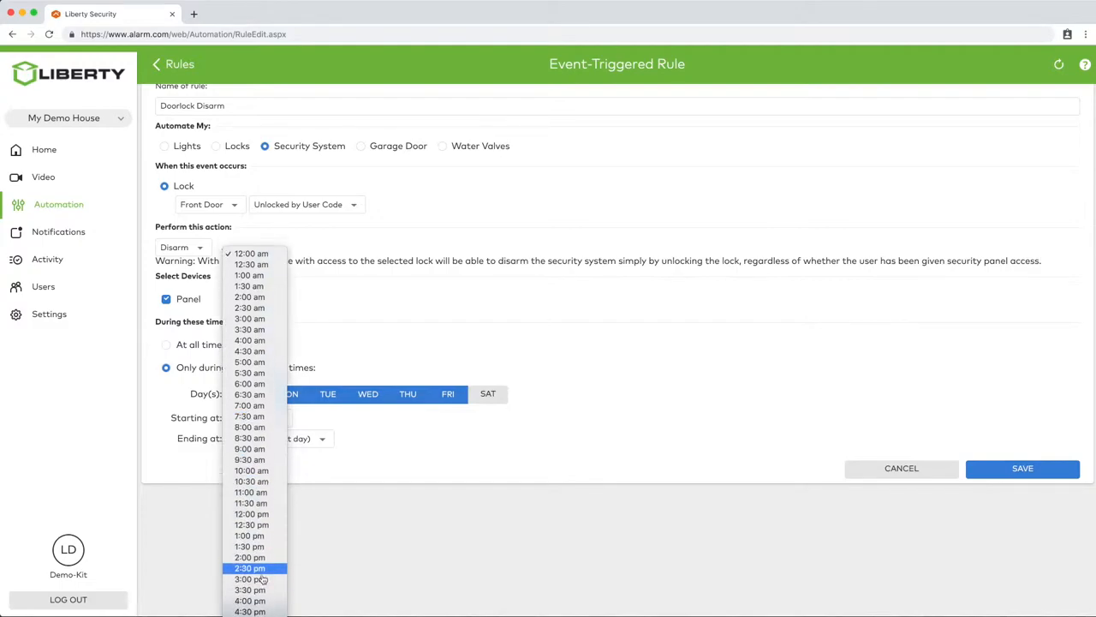
click(250, 535)
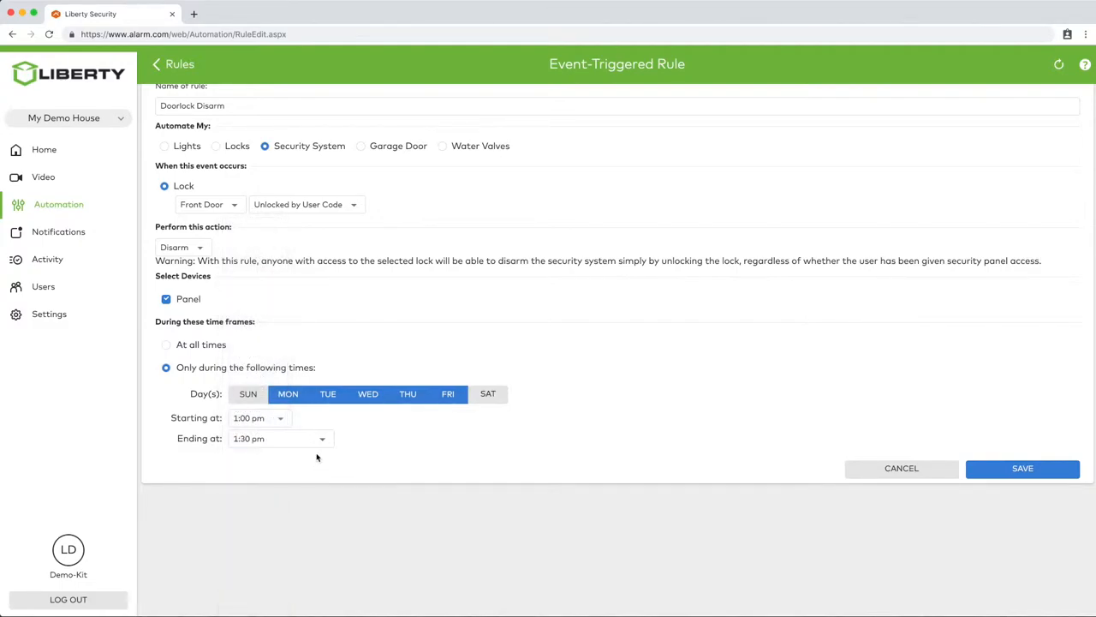
click(280, 438)
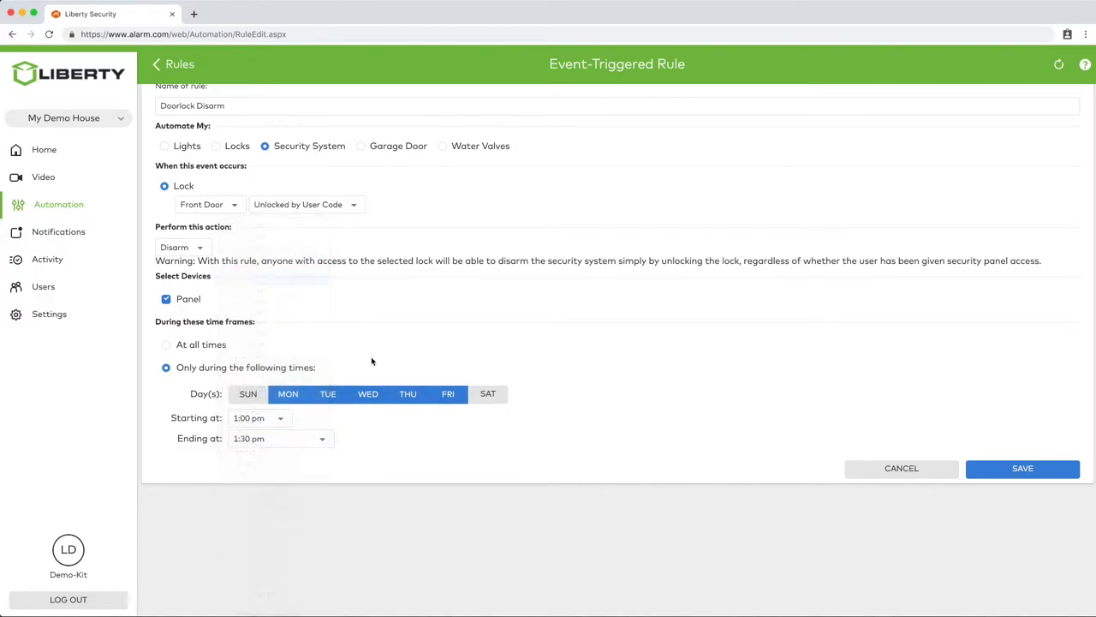
click(281, 438)
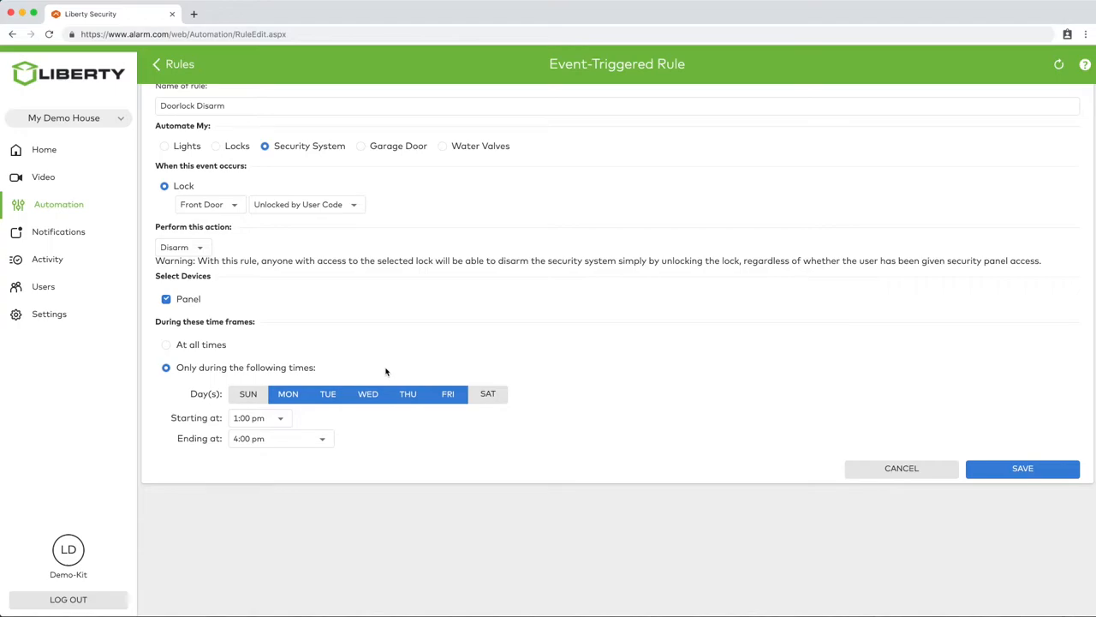
click(1022, 468)
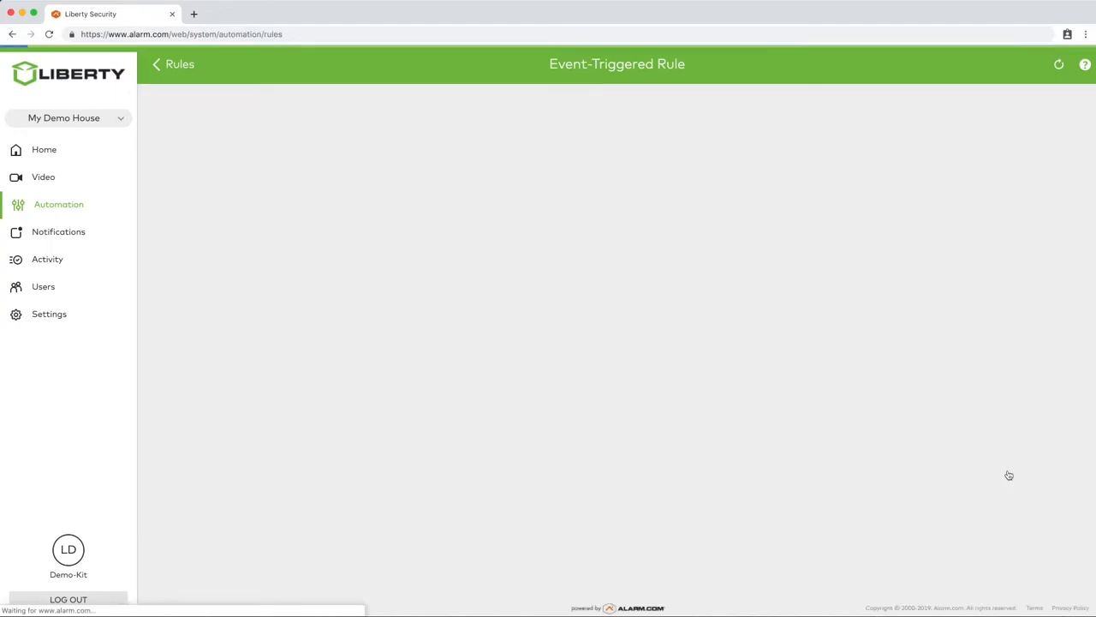